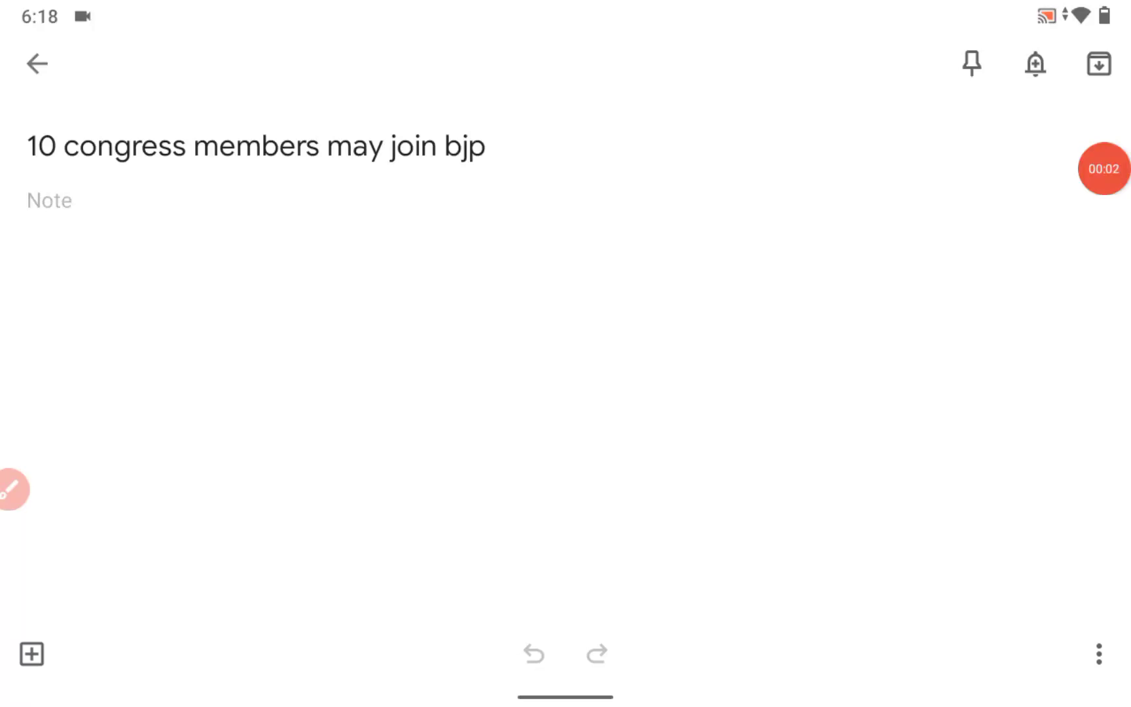
- Handwrite 'Gujarat' and 2022 notes in red, circle 'join bjp', and add LA election notes
left_click(6, 488)
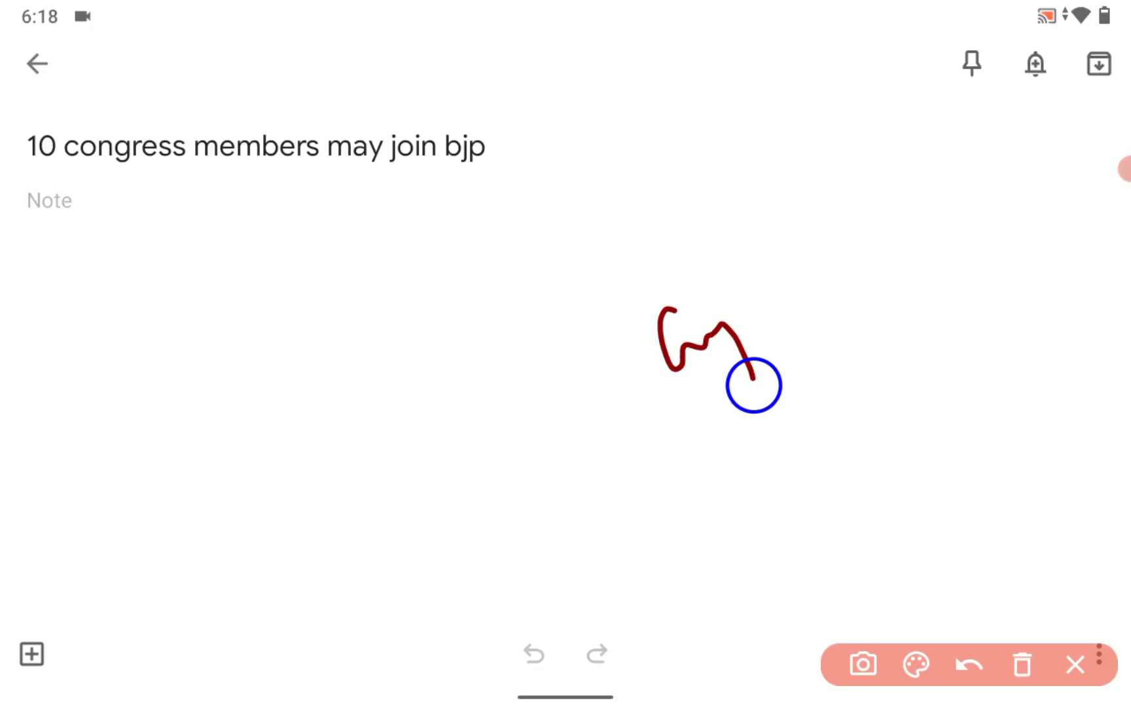
left_click_drag(685, 346, 887, 224)
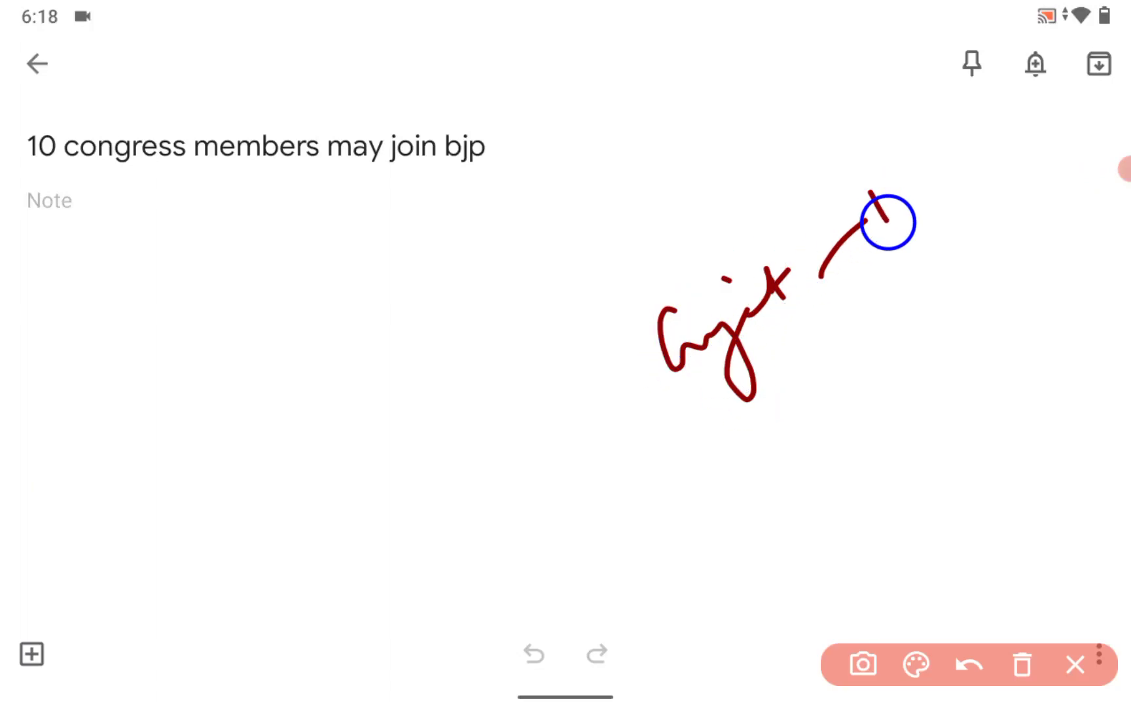
left_click_drag(851, 253, 974, 129)
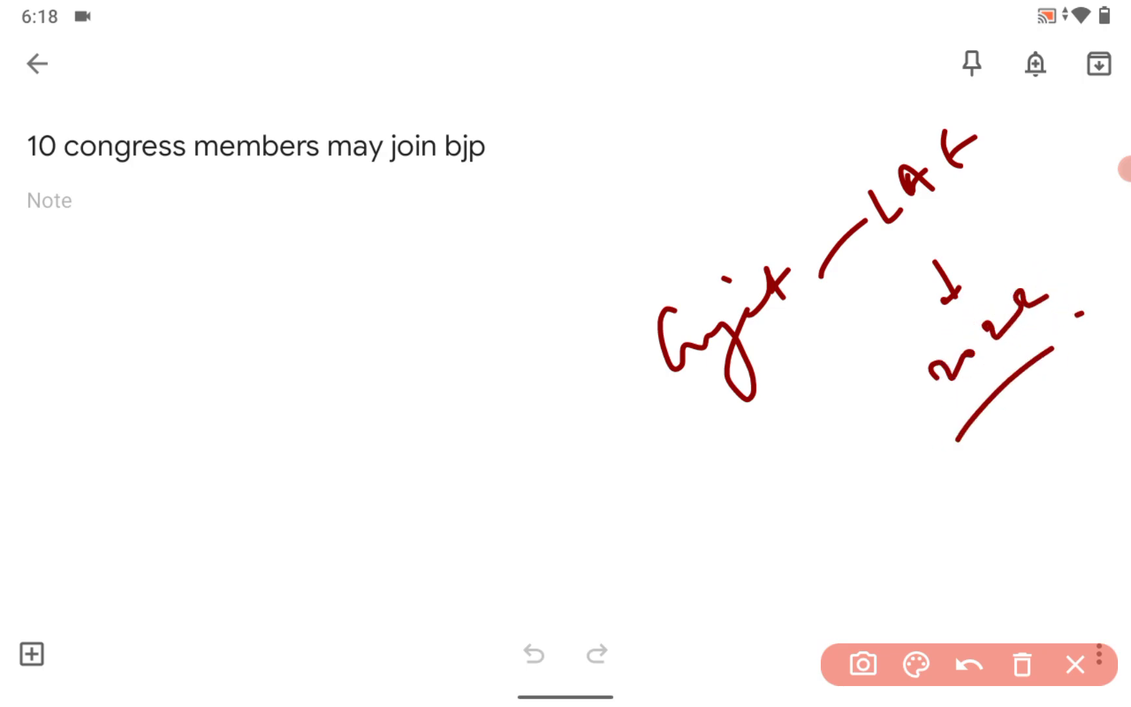
left_click_drag(126, 224, 408, 212)
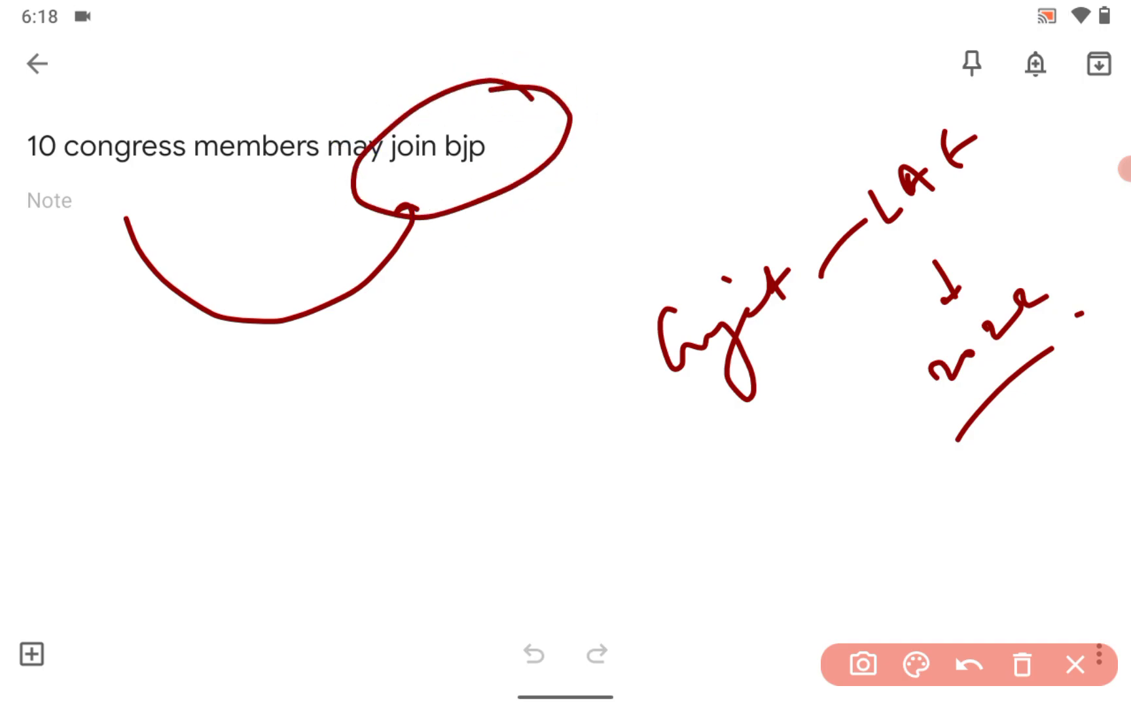
left_click_drag(375, 419, 461, 475)
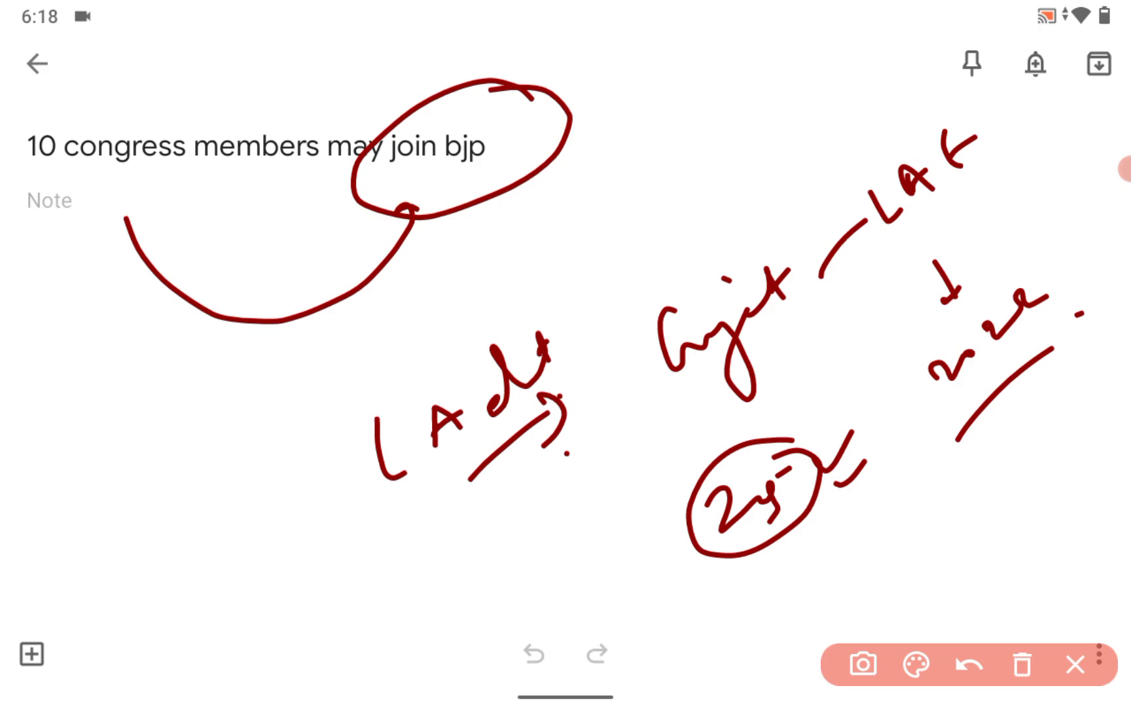
- Wipe all earlier annotations from the note and scribble 'INC' on the cleared note
left_click(1022, 664)
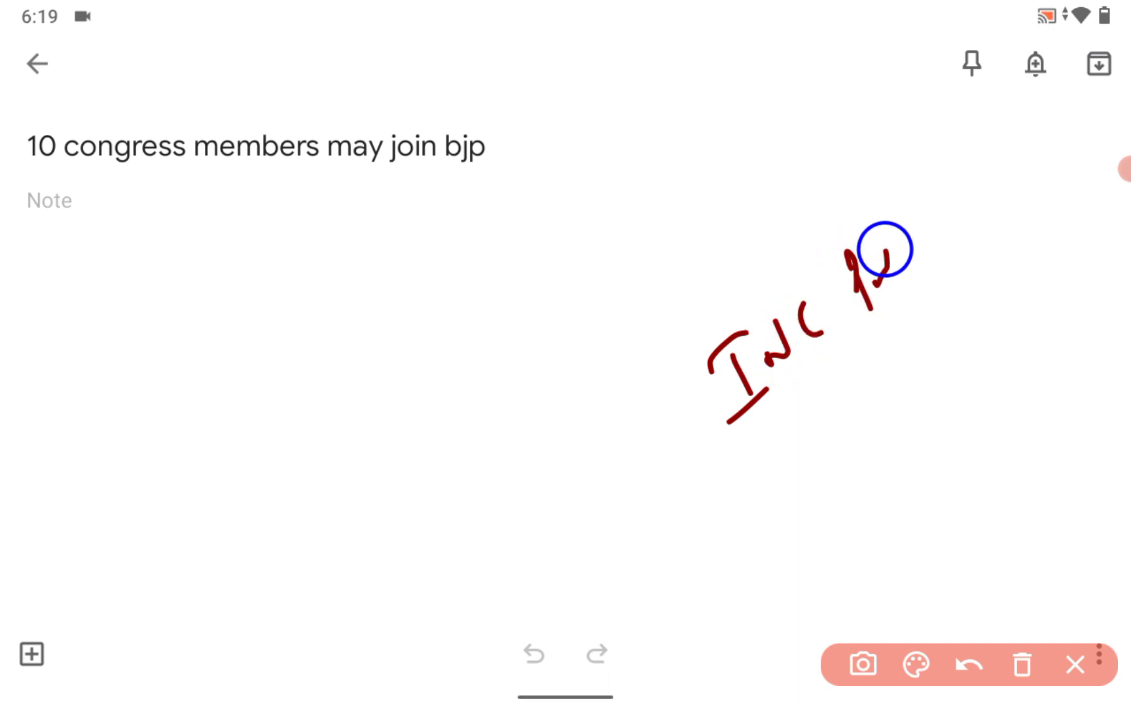
left_click_drag(829, 396, 1031, 209)
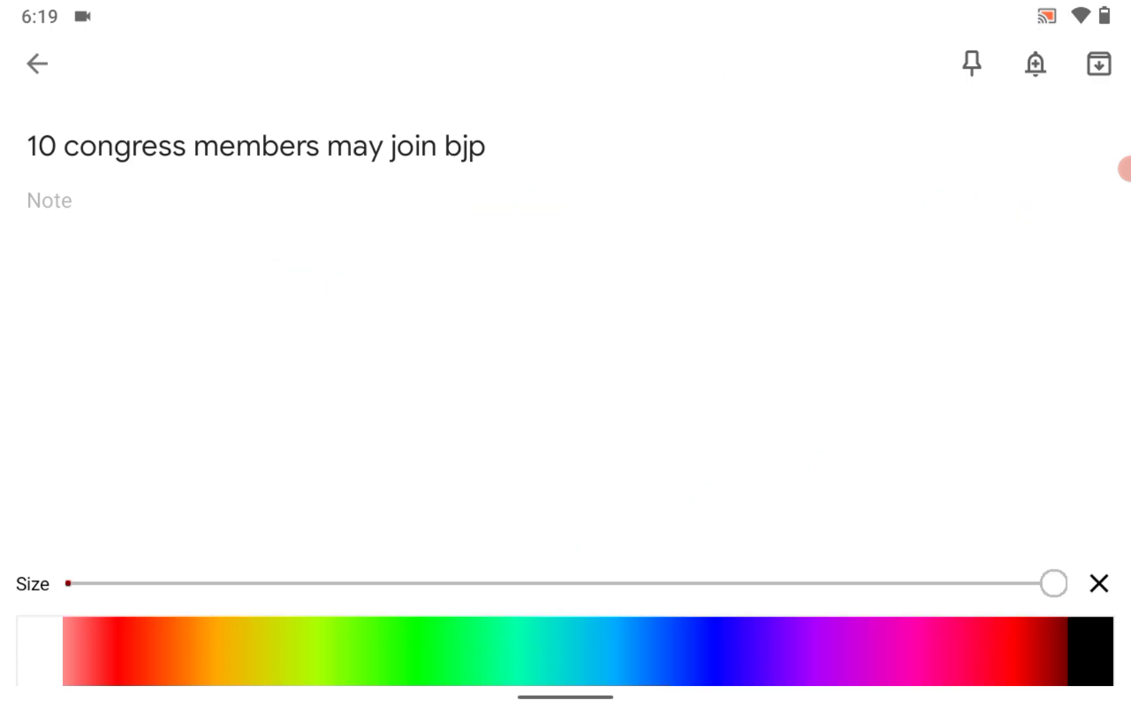
- Switch ink to dark red, then box a word with an arrow to notes and box the lower note
left_click_drag(815, 220, 844, 260)
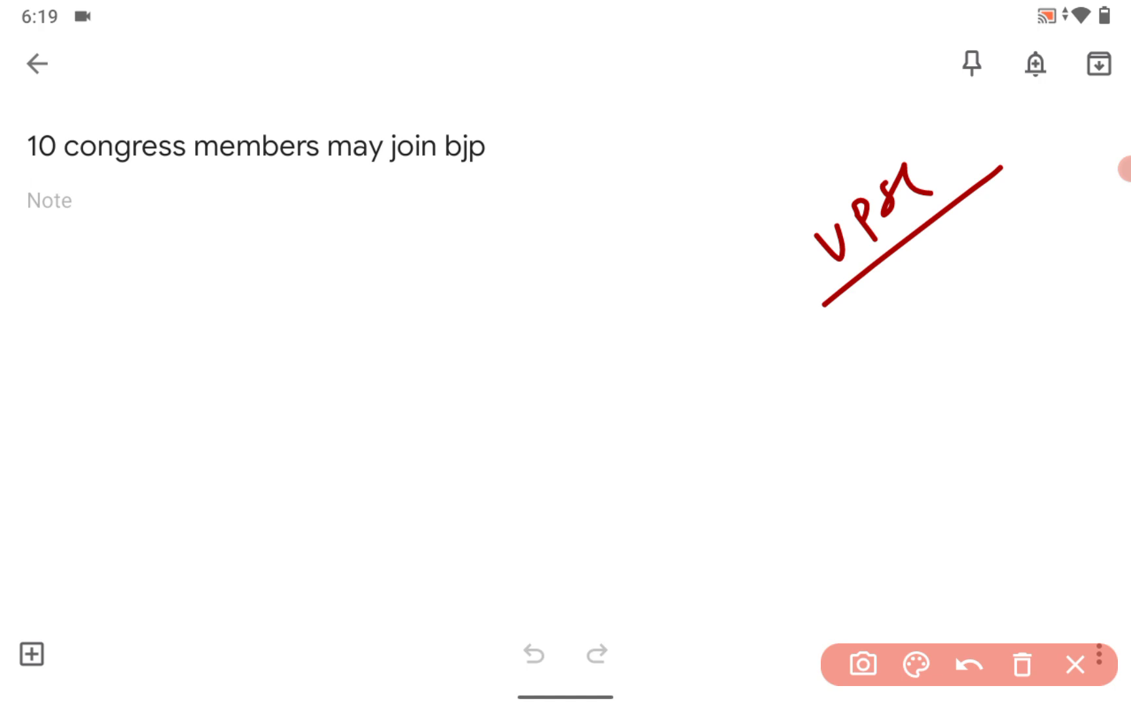
left_click_drag(415, 339, 516, 432)
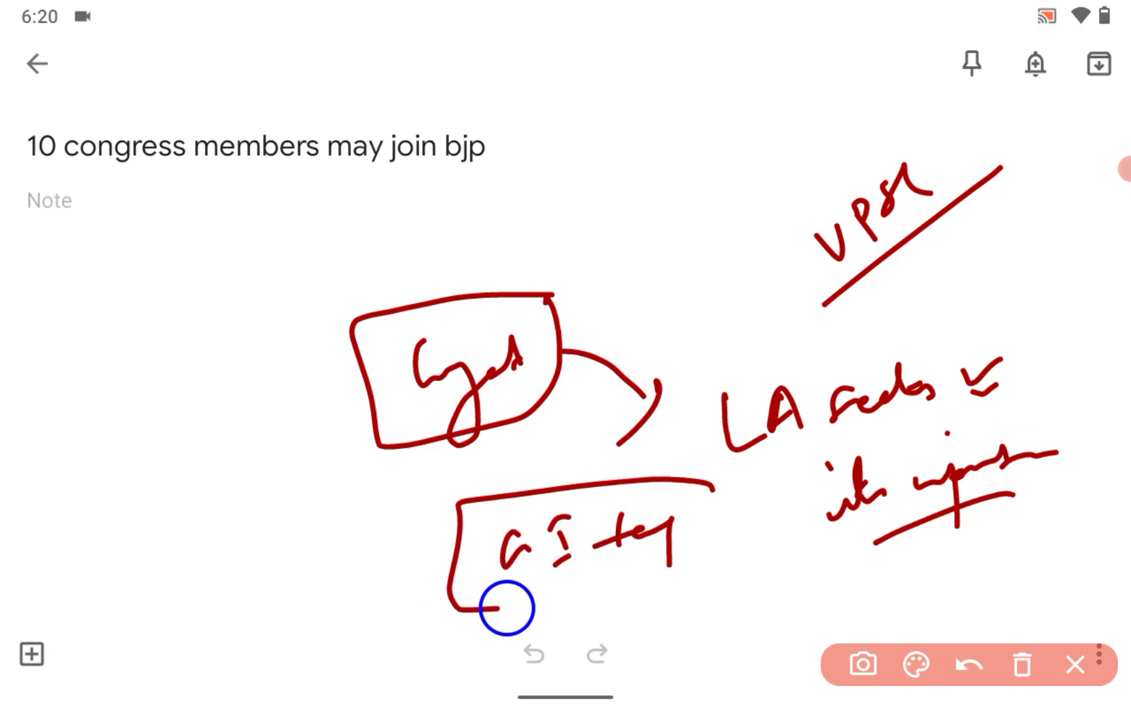
left_click_drag(501, 612, 714, 494)
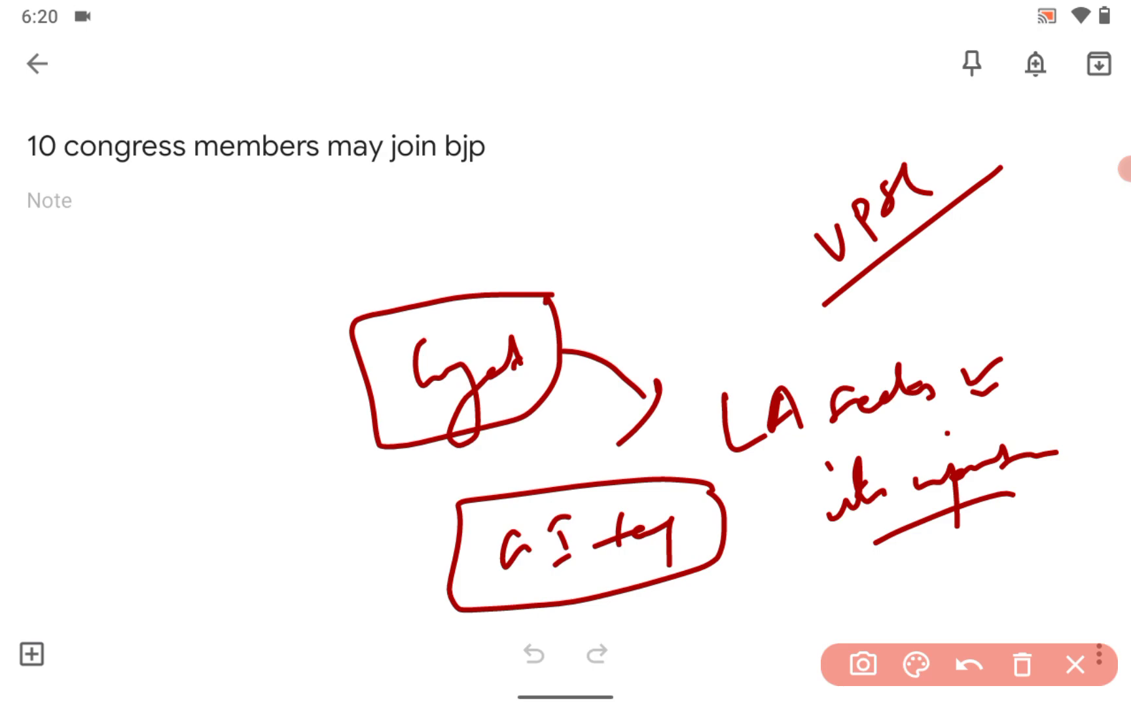